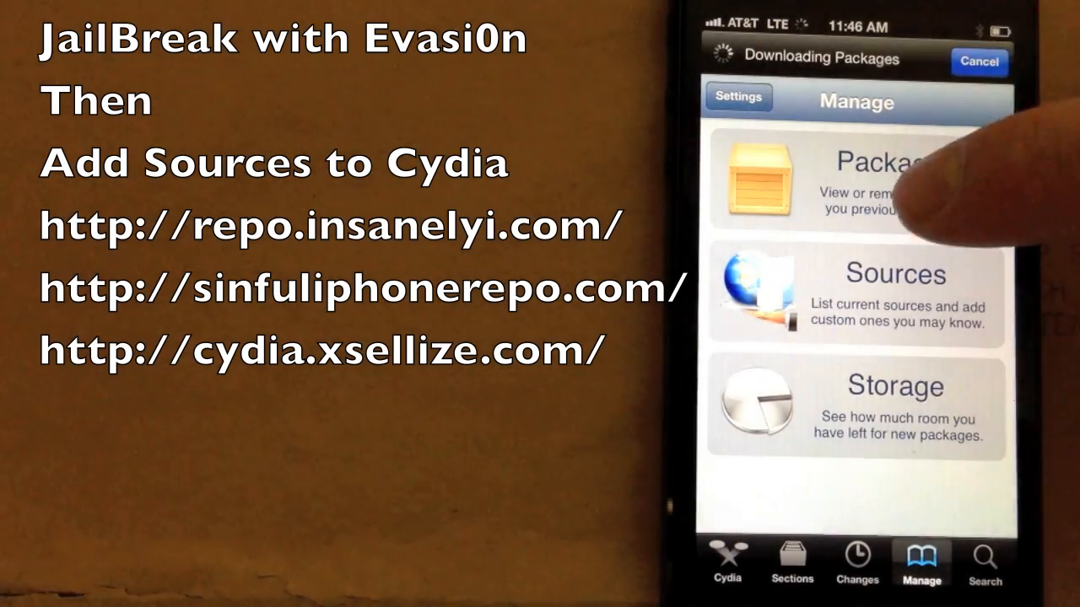
Review Cydia's Installed packages list, scrolling through the installed tweaks.
{"action": "left_click", "coordinate": [860, 177]}
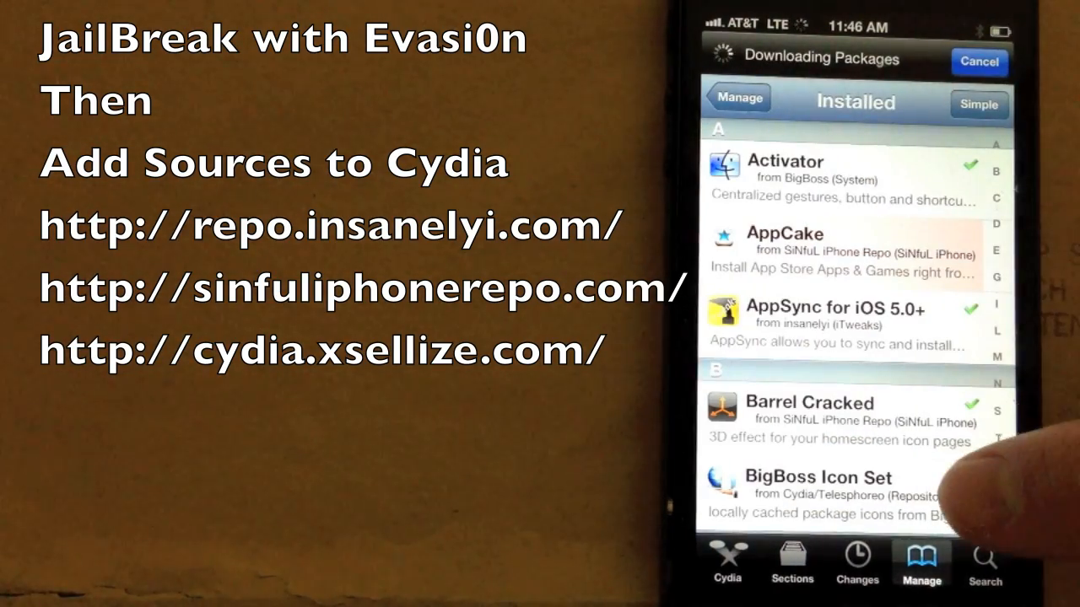
{"action": "scroll", "scroll_direction": "down", "scroll_amount": 3}
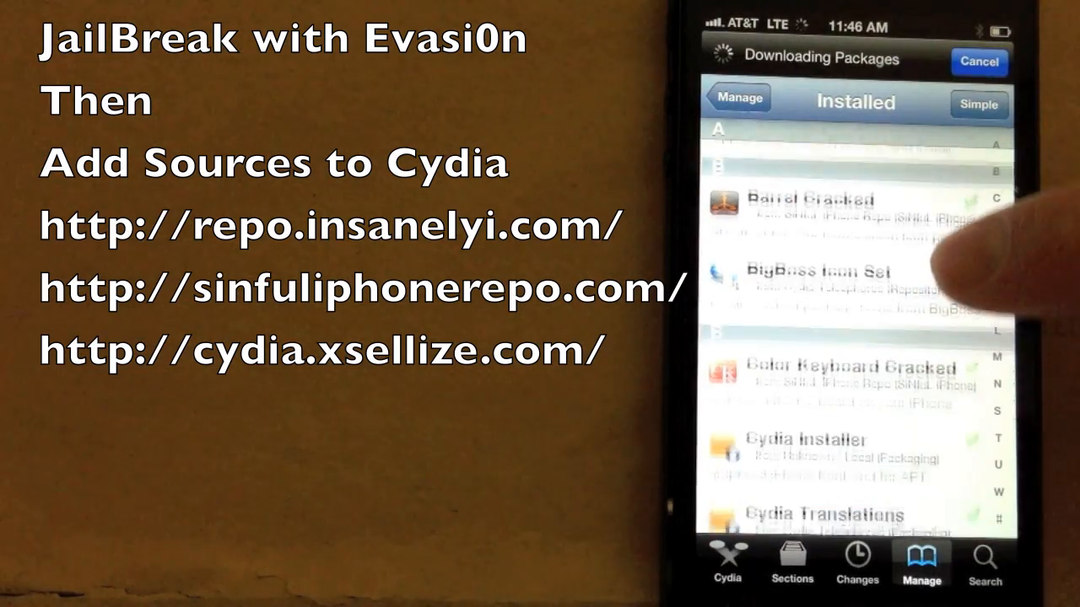
{"action": "scroll", "scroll_direction": "down", "scroll_amount": 3}
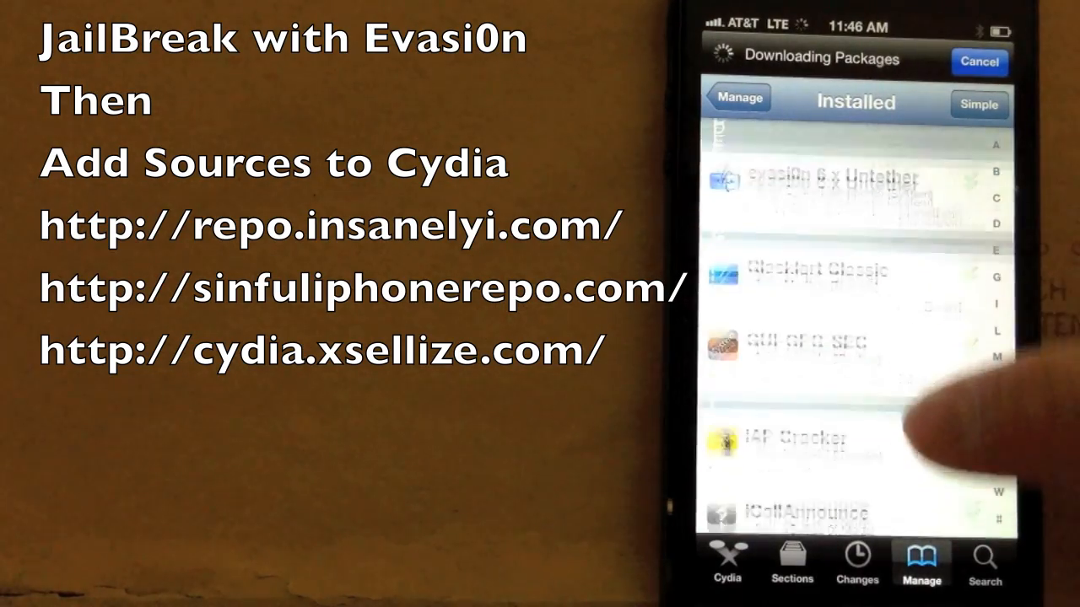
{"action": "scroll", "scroll_direction": "down", "scroll_amount": 3}
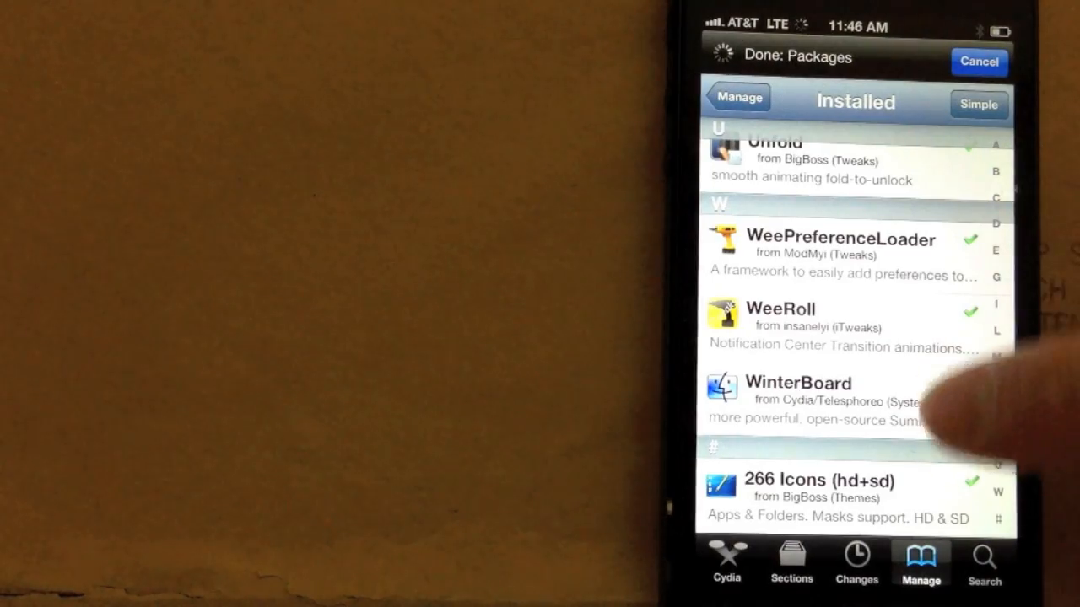
{"action": "left_click", "coordinate": [857, 580]}
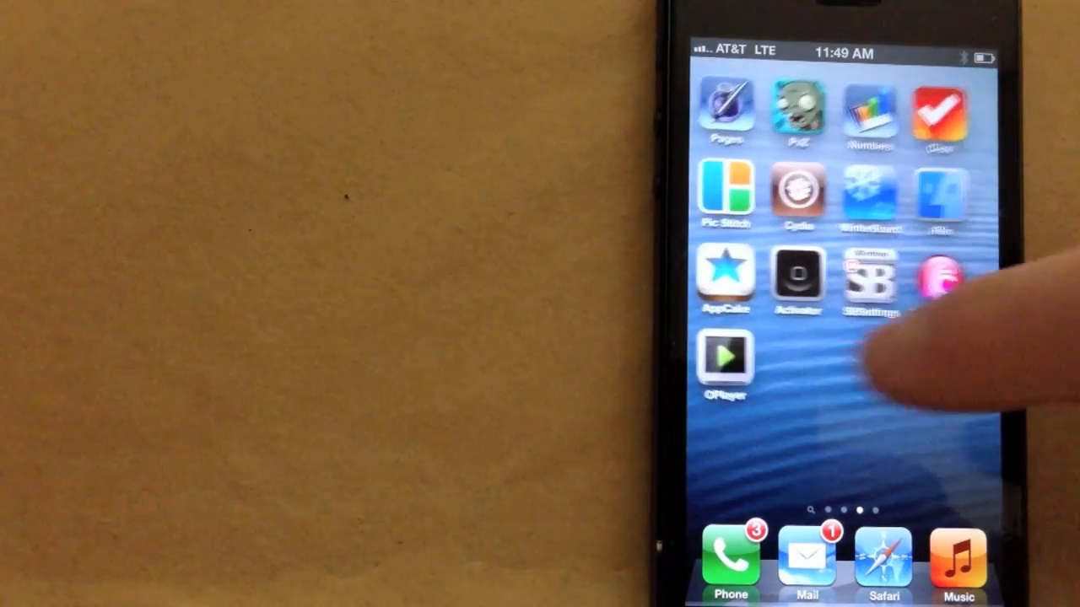
Launch WinterBoard to apply a theme restyling the home-screen icons.
{"action": "left_click", "coordinate": [867, 283]}
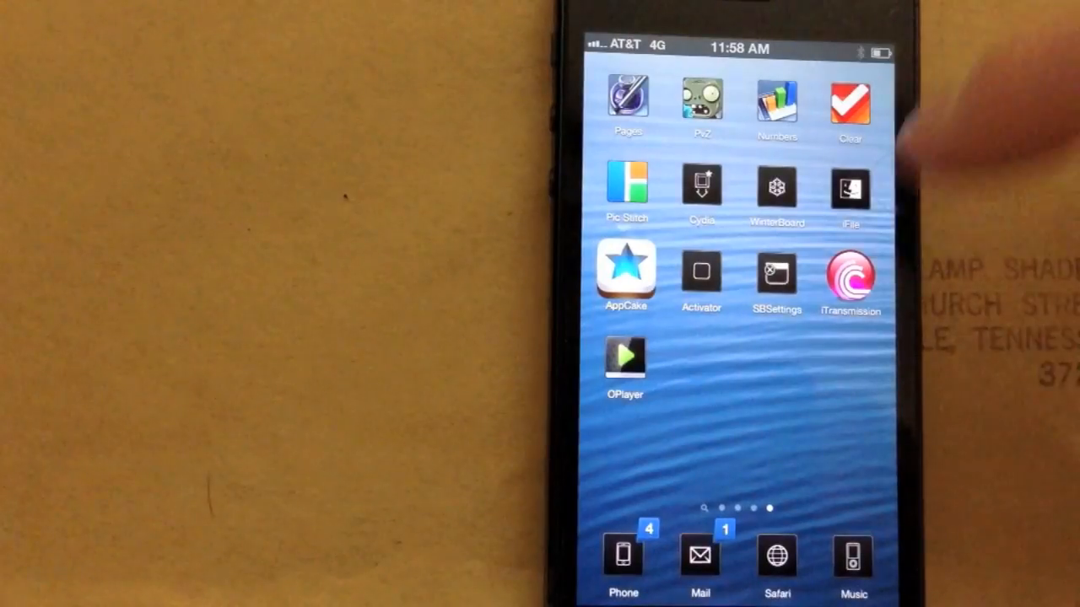
Swipe away from Settings toward Safari for the House of Lies torrent search.
{"action": "scroll", "scroll_direction": "left", "scroll_amount": 3}
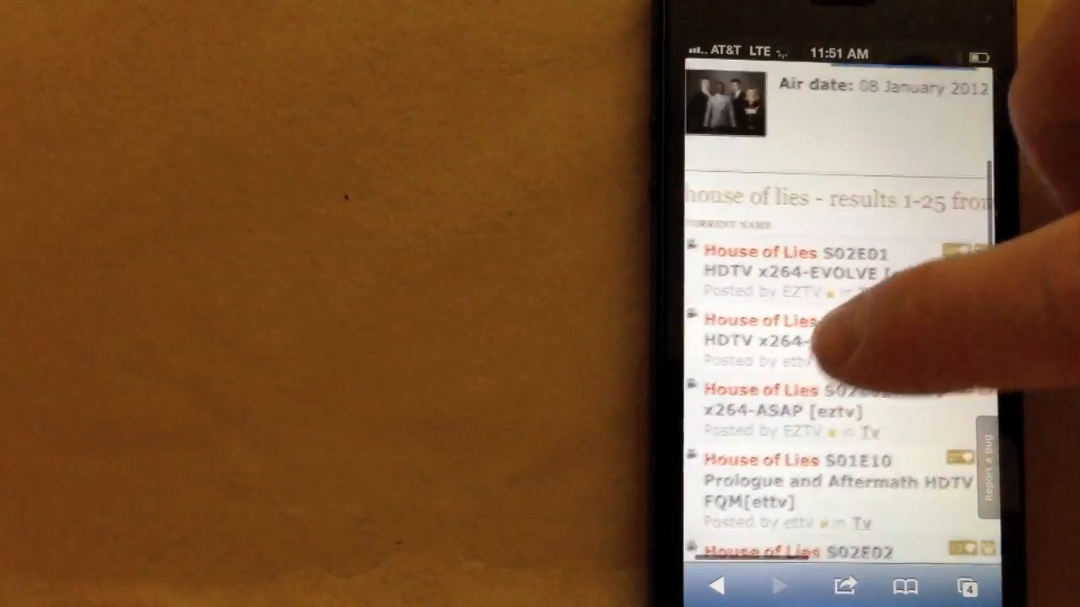
Copy the House of Lies S02E02 torrent link from the search results.
{"action": "scroll", "scroll_direction": "down", "scroll_amount": 3}
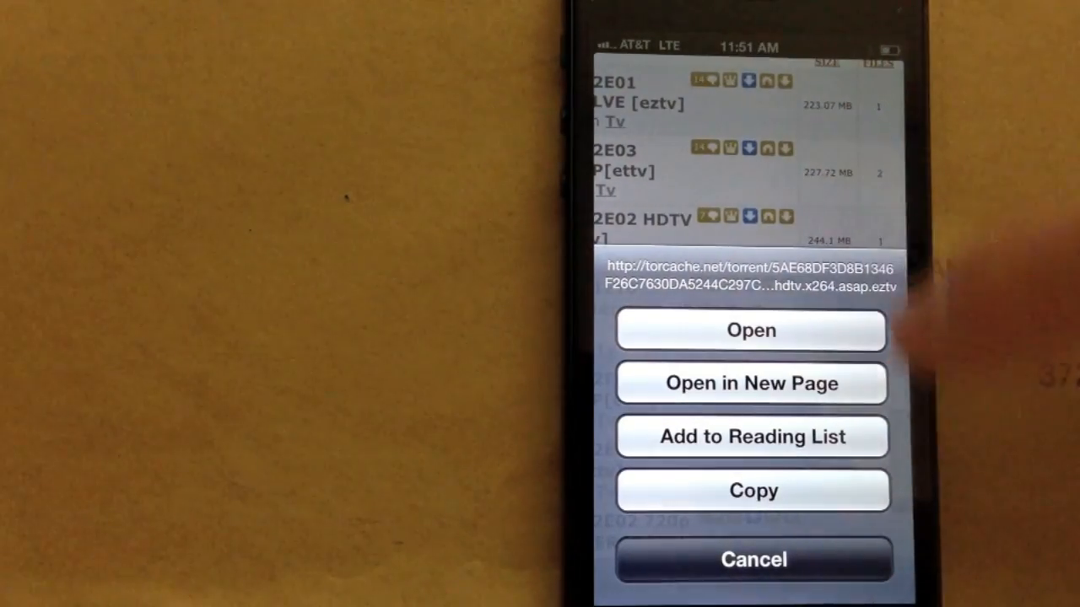
{"action": "left_click", "coordinate": [751, 560]}
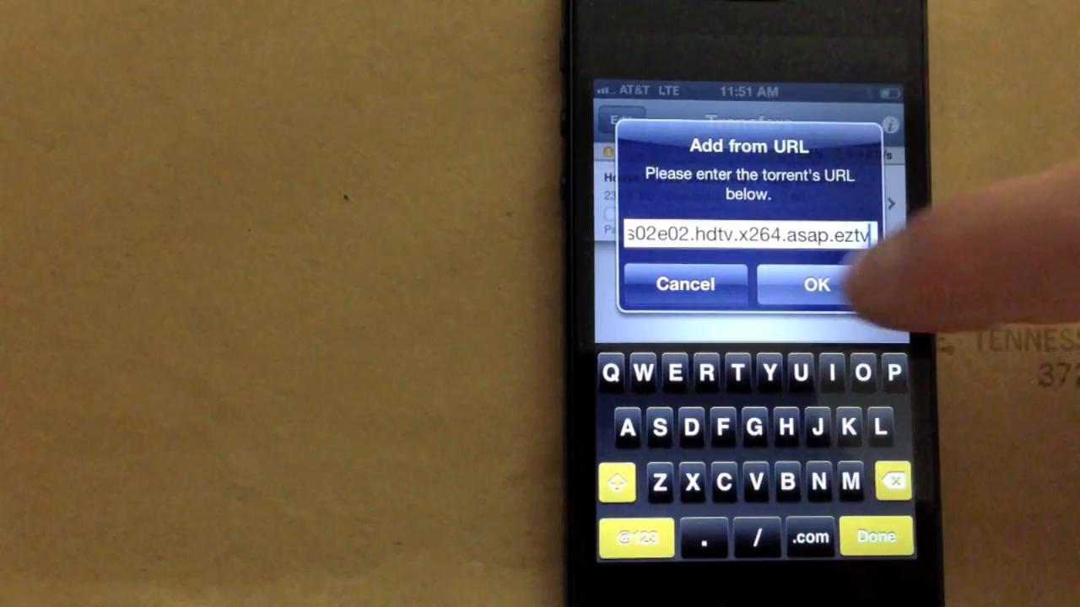
Add the copied S02E02 torrent link as a new iTransmission transfer.
{"action": "left_click", "coordinate": [813, 284]}
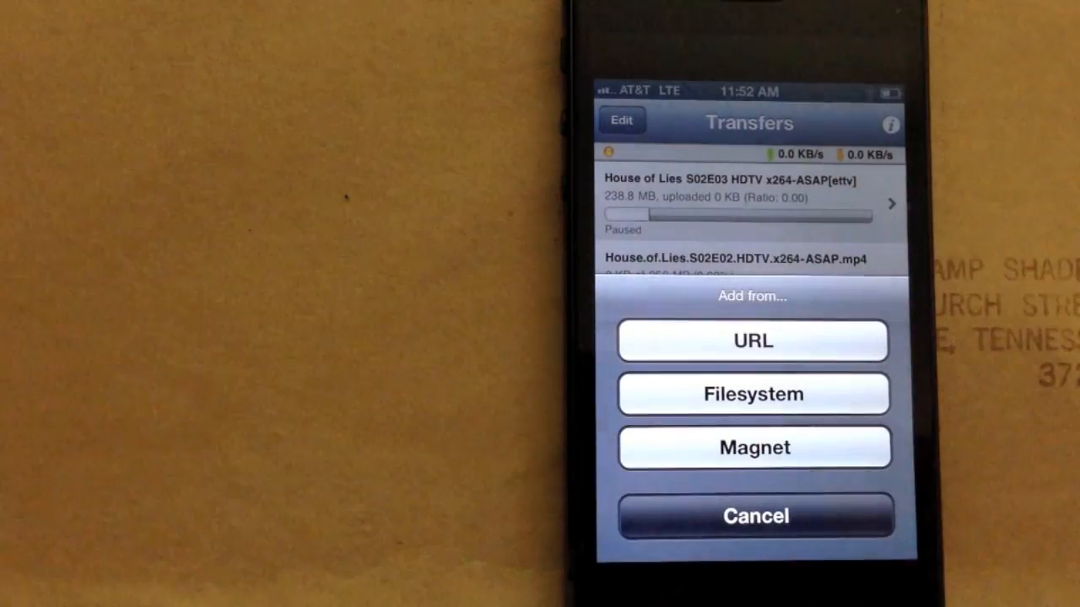
{"action": "left_click", "coordinate": [753, 516]}
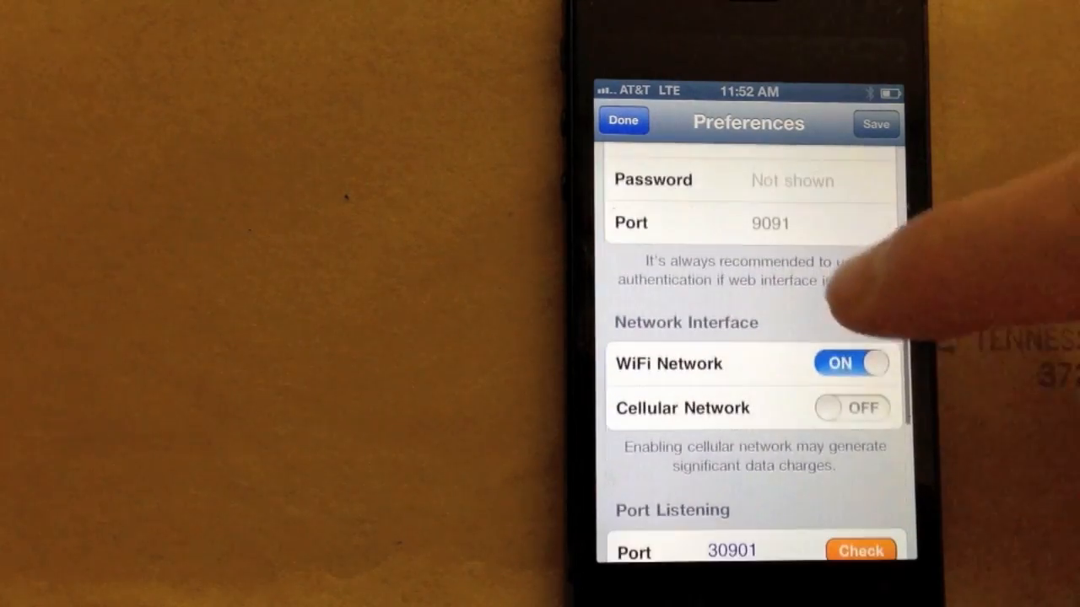
After the download finishes, delete the S02E02 torrent while keeping its data.
{"action": "left_click", "coordinate": [852, 407]}
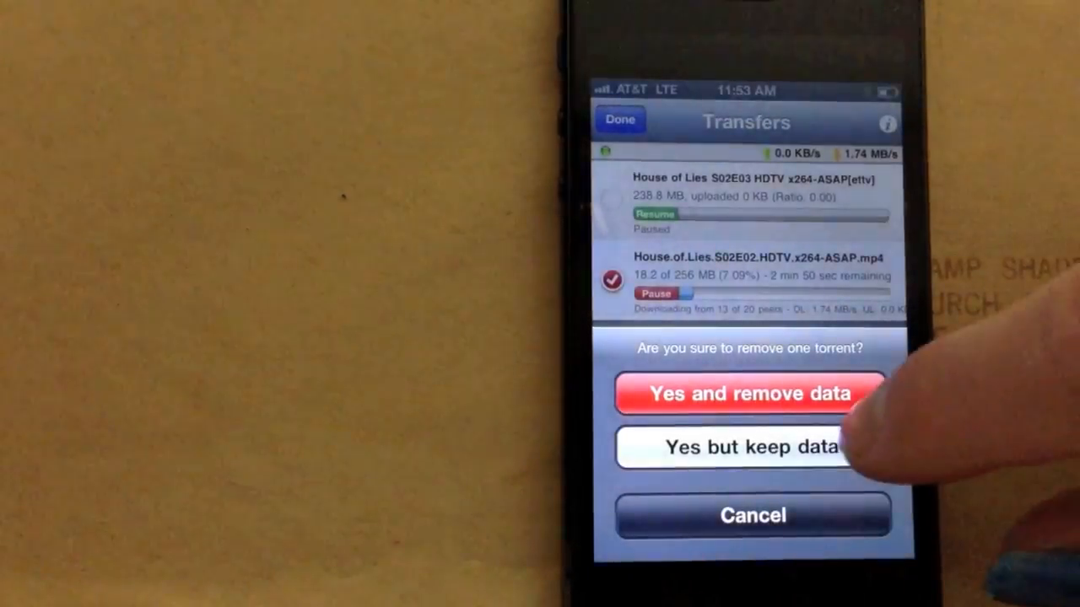
{"action": "left_click", "coordinate": [756, 446]}
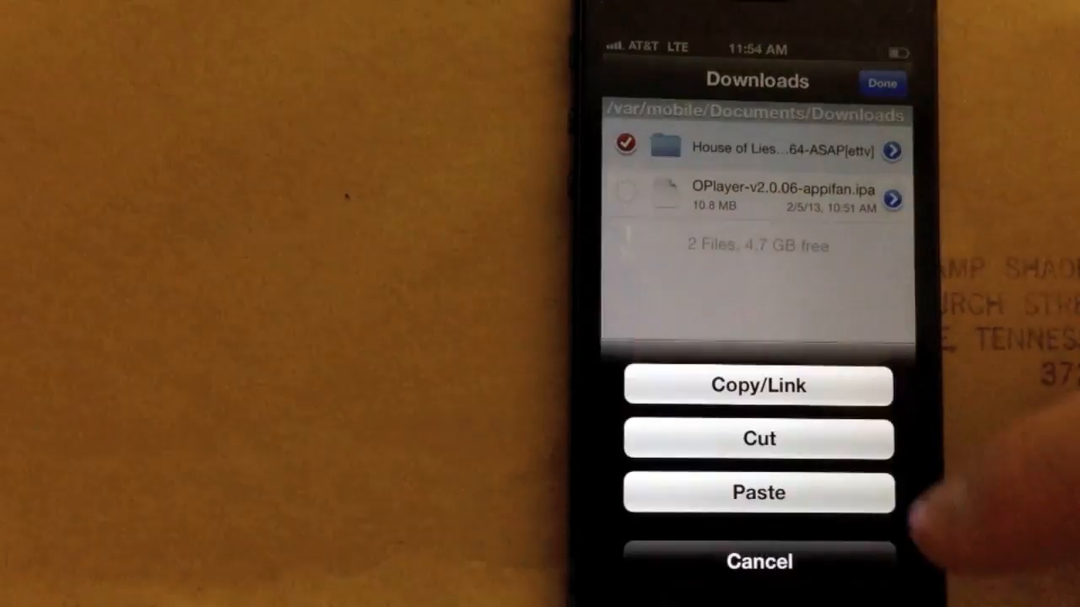
Cut the House of Lies folder and navigate up toward Applications > OPlayer > Documents.
{"action": "left_click", "coordinate": [759, 560]}
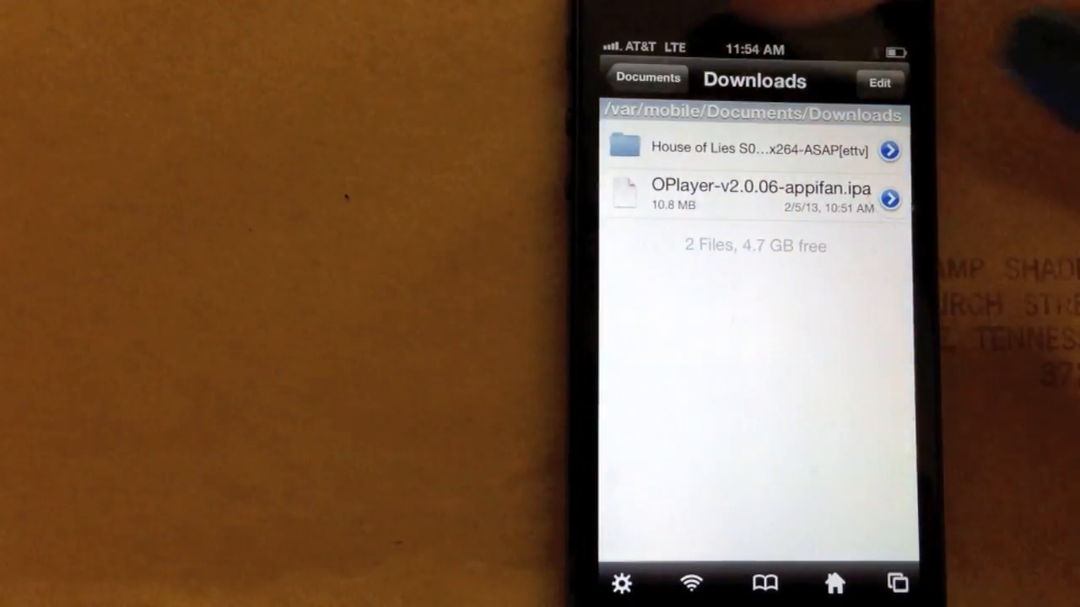
{"action": "left_click", "coordinate": [645, 81]}
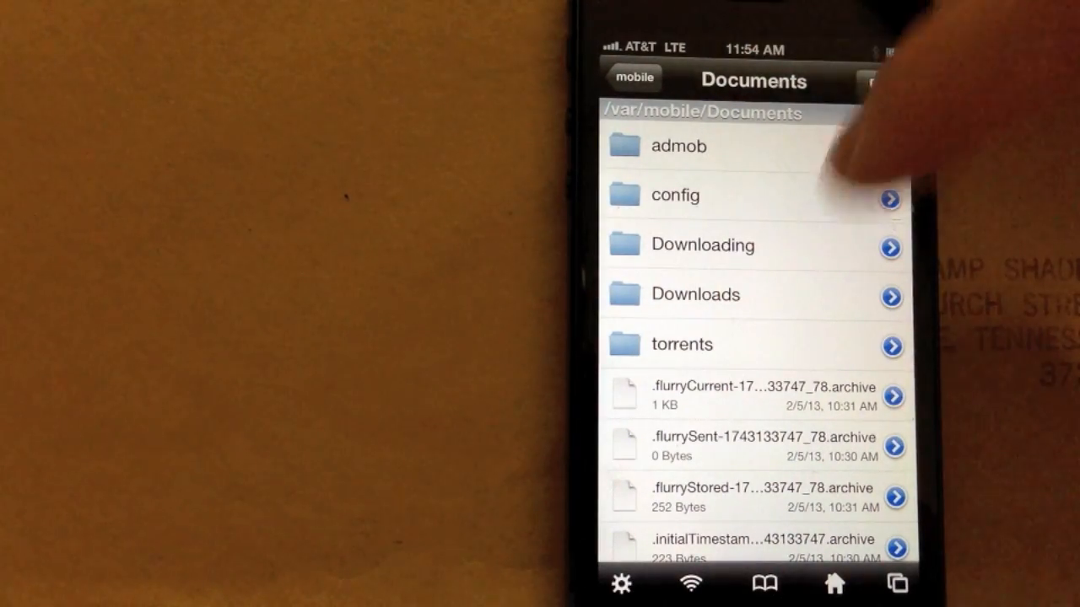
{"action": "left_click", "coordinate": [631, 77]}
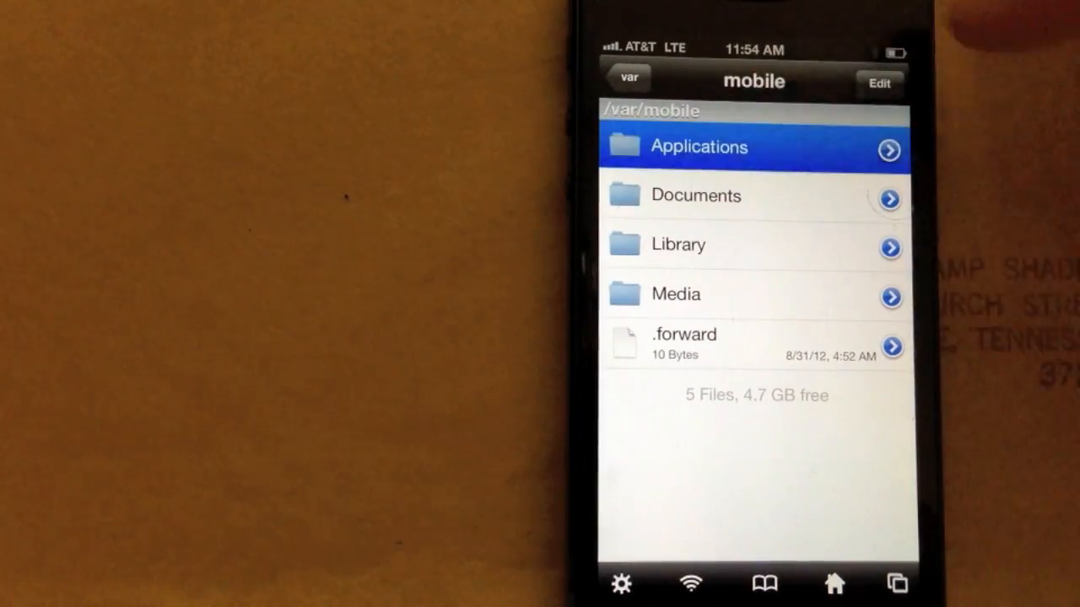
{"action": "left_click", "coordinate": [699, 145]}
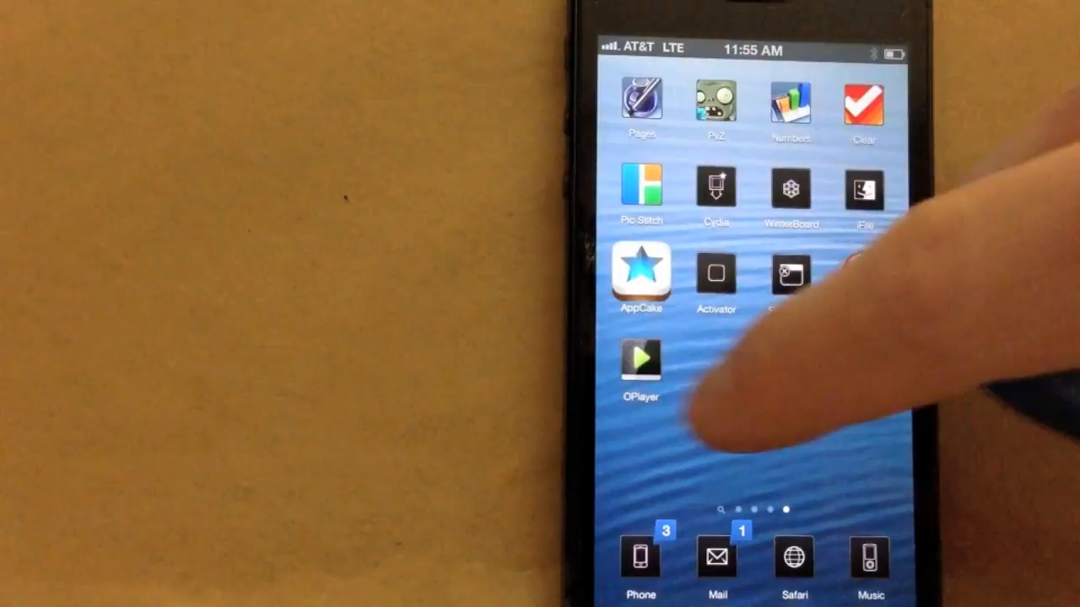
Launch OPlayer and open the House of Lies folder listing the episode MP4.
{"action": "left_click", "coordinate": [641, 370]}
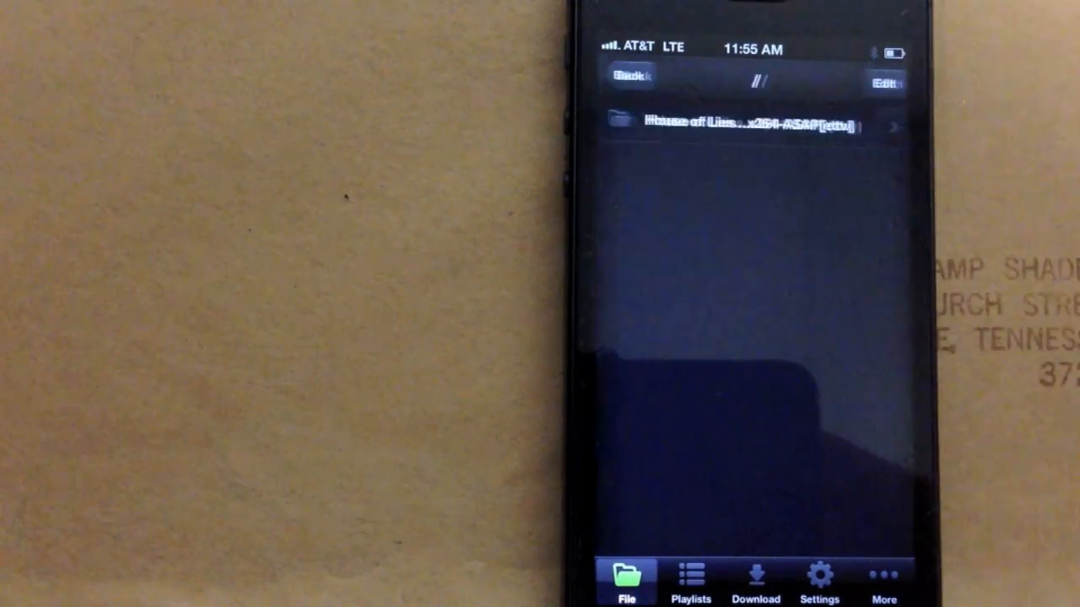
{"action": "left_click", "coordinate": [745, 125]}
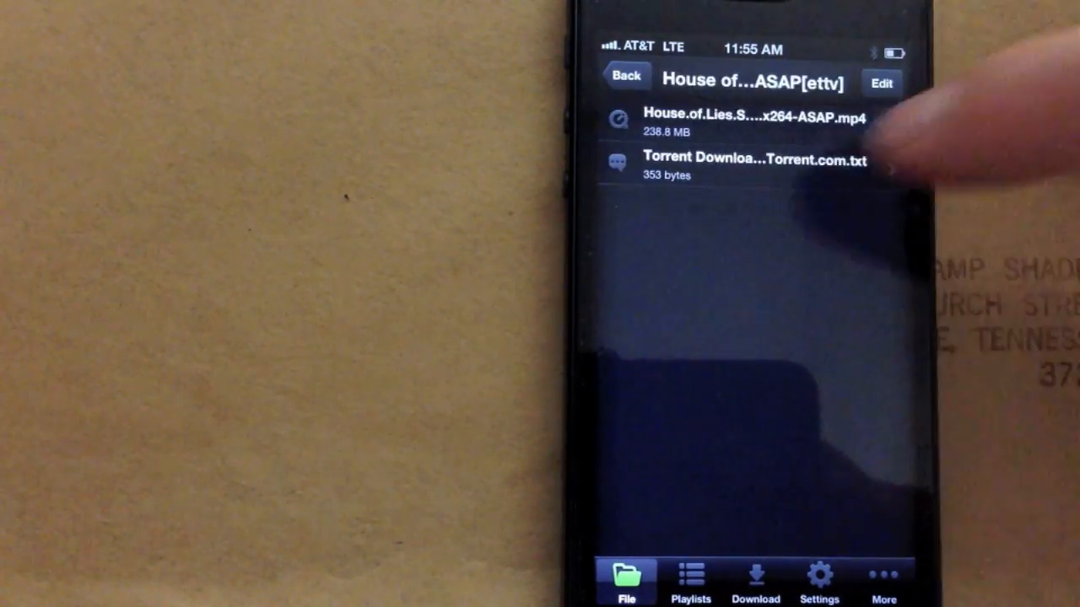